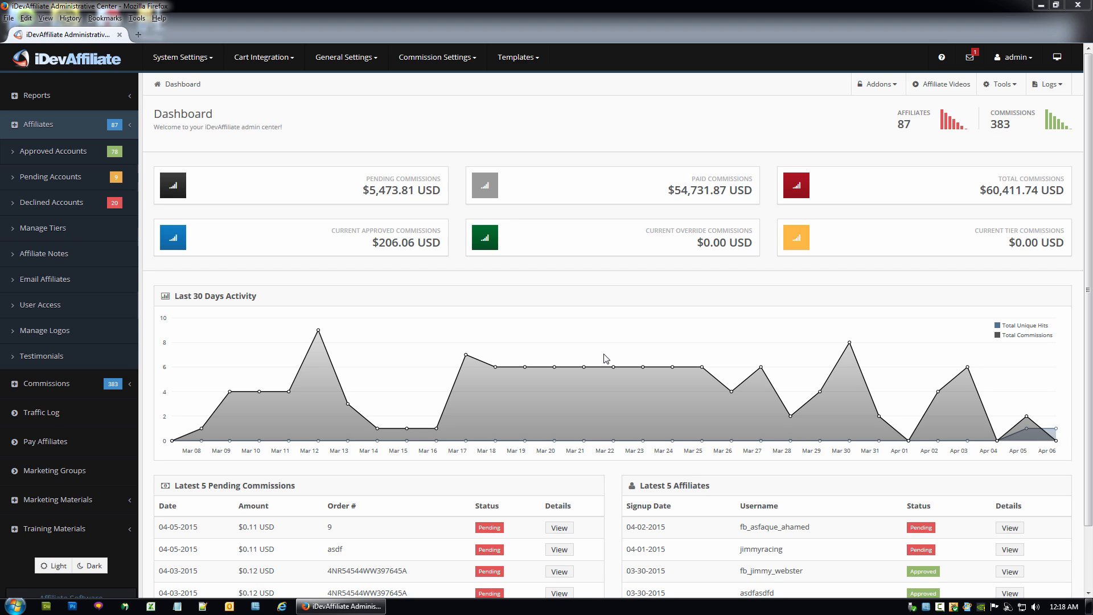
mouse_move(407, 310)
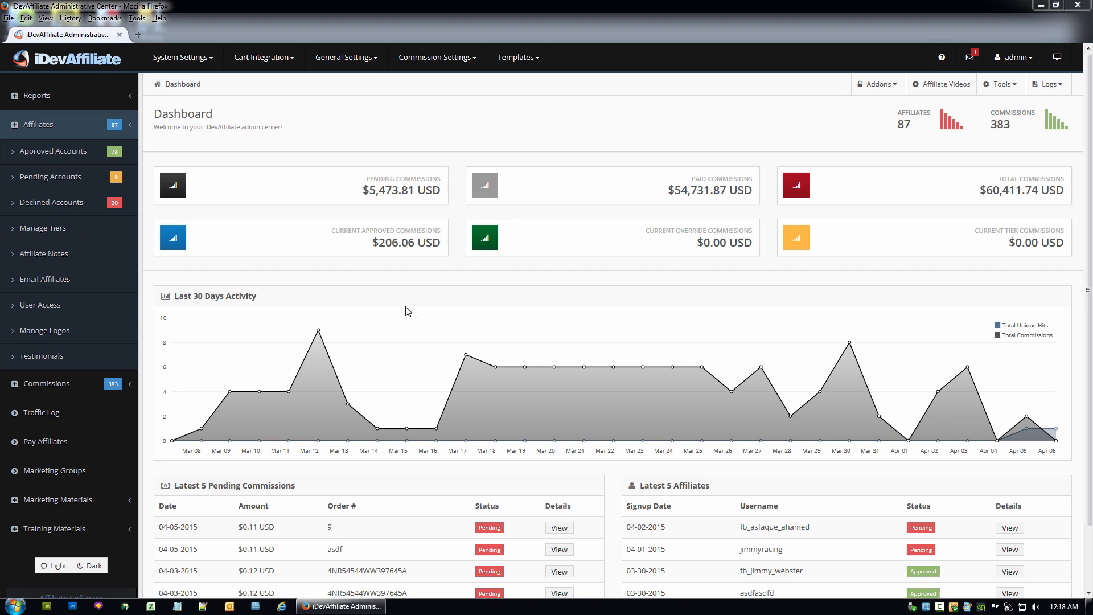
mouse_move(233, 227)
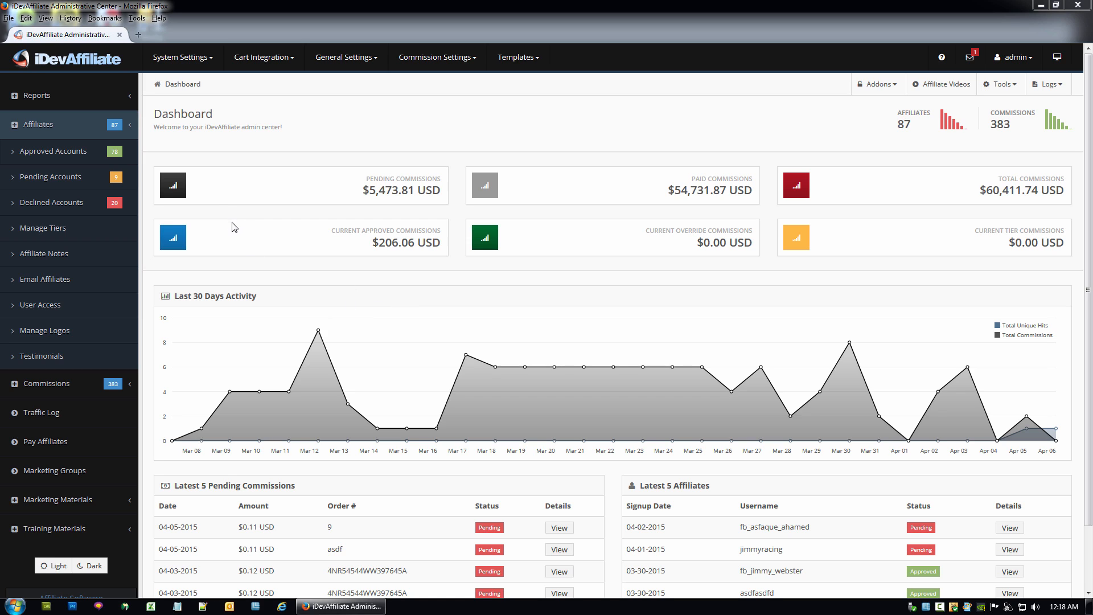
Navigate to System Settings > Mailing List Integration and show the AWeber settings.
left_click(181, 57)
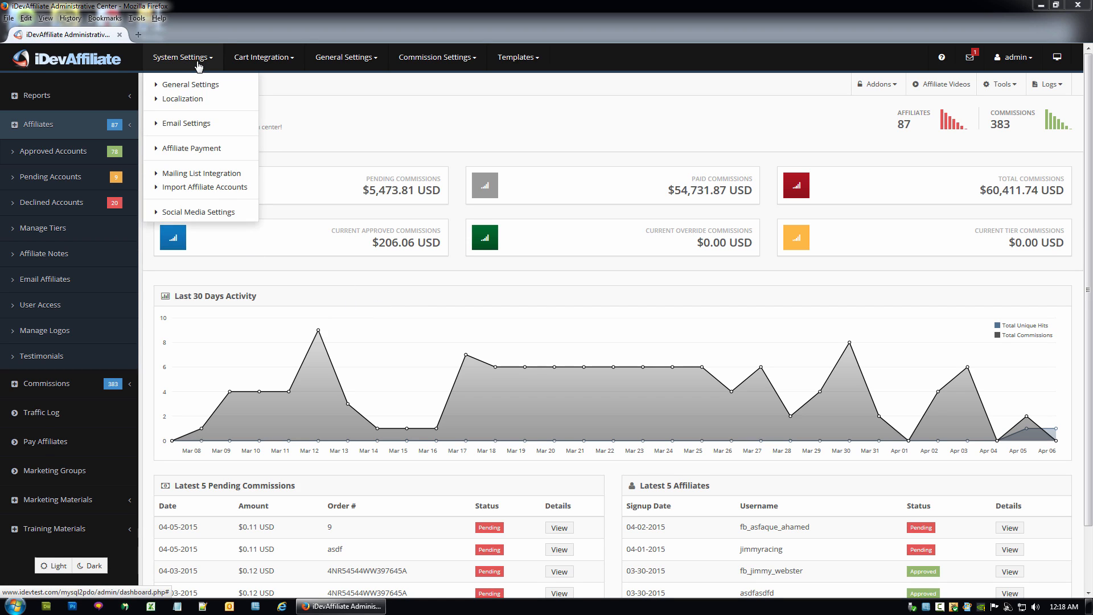
mouse_move(203, 173)
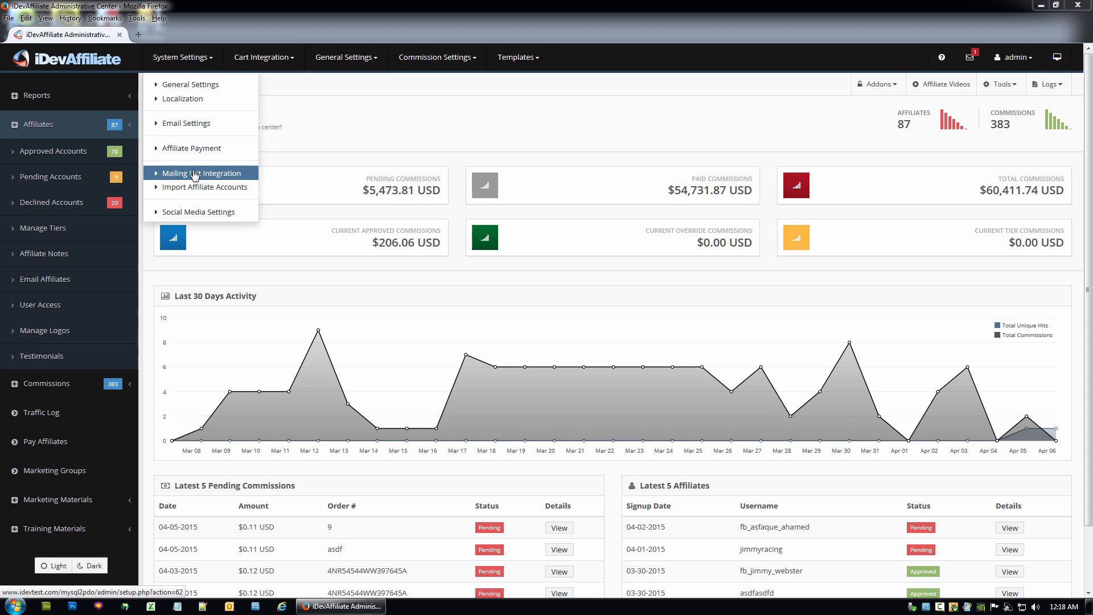
left_click(203, 173)
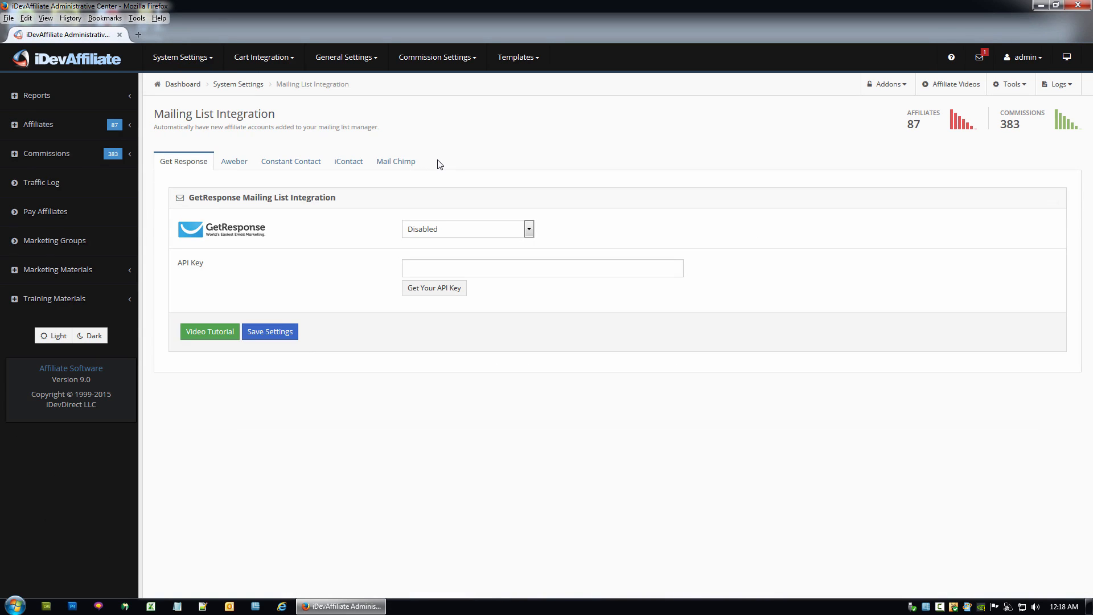
mouse_move(259, 215)
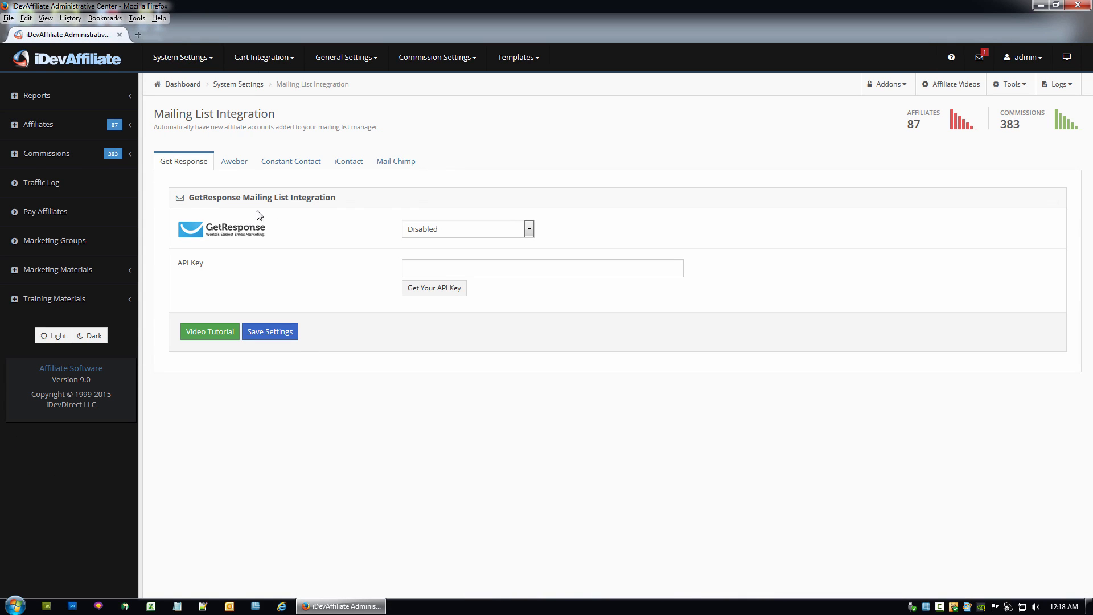
left_click(235, 161)
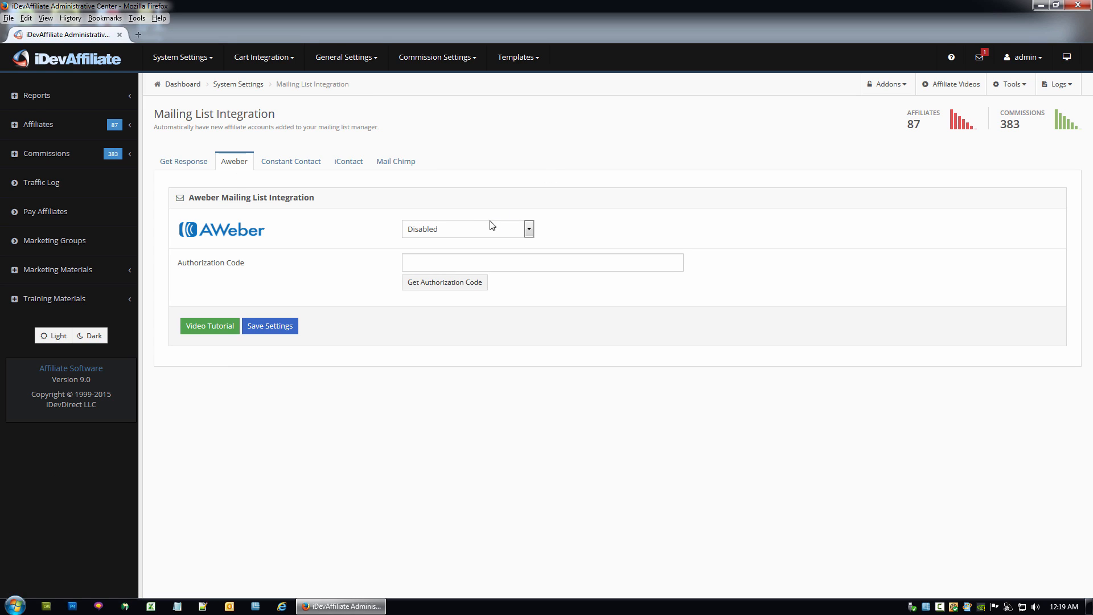
Set AWeber to Enabled and request an authorization code from AWeber.
left_click(466, 228)
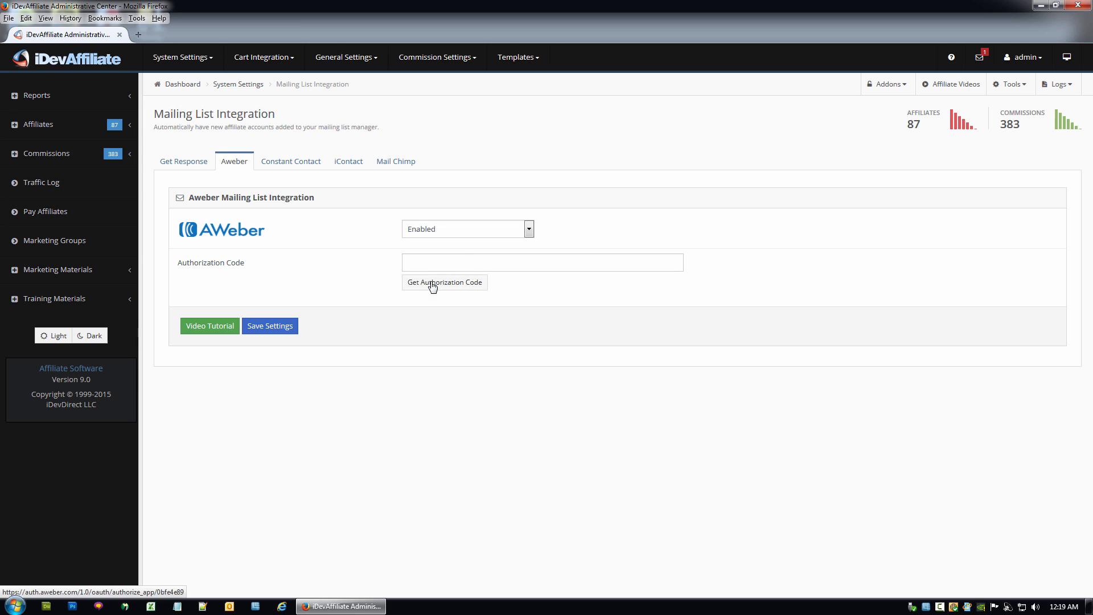
left_click(444, 282)
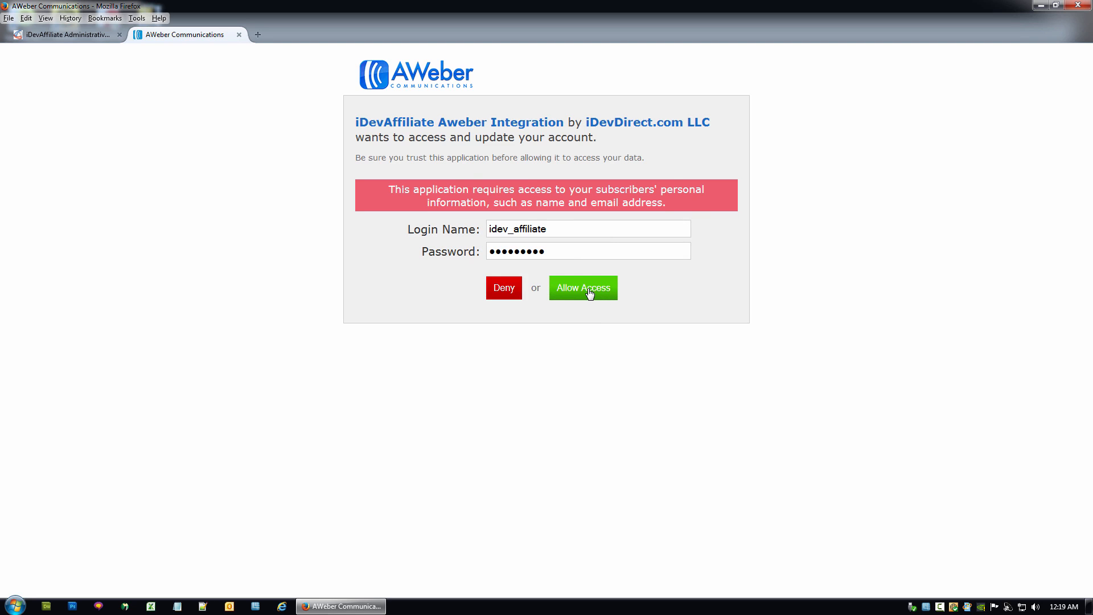
Allow iDevAffiliate access in AWeber and return to the iDevAffiliate settings page.
left_click(583, 287)
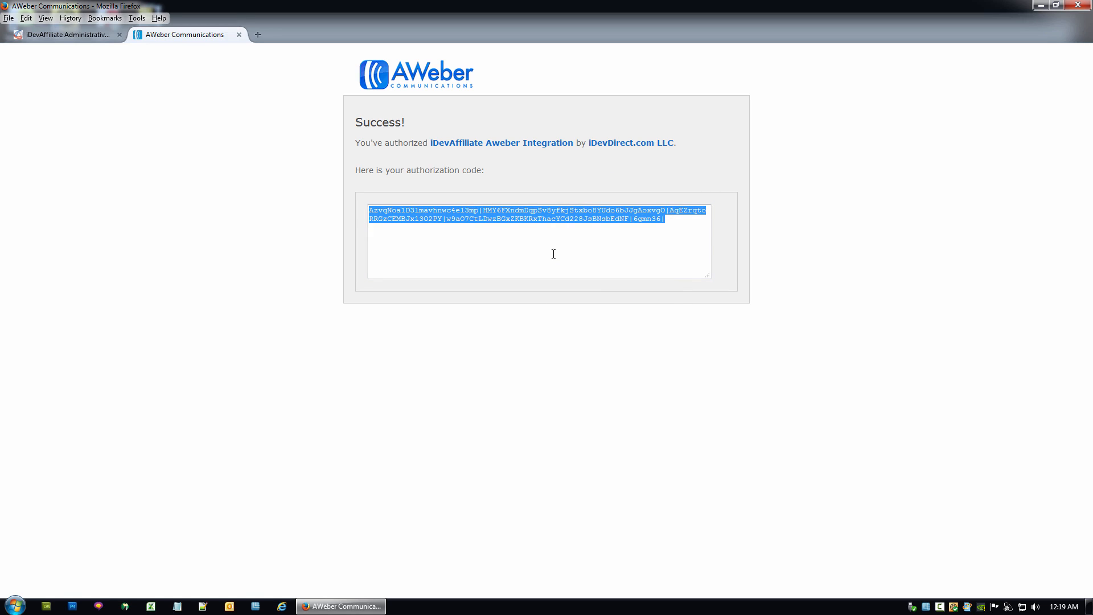
left_click(63, 34)
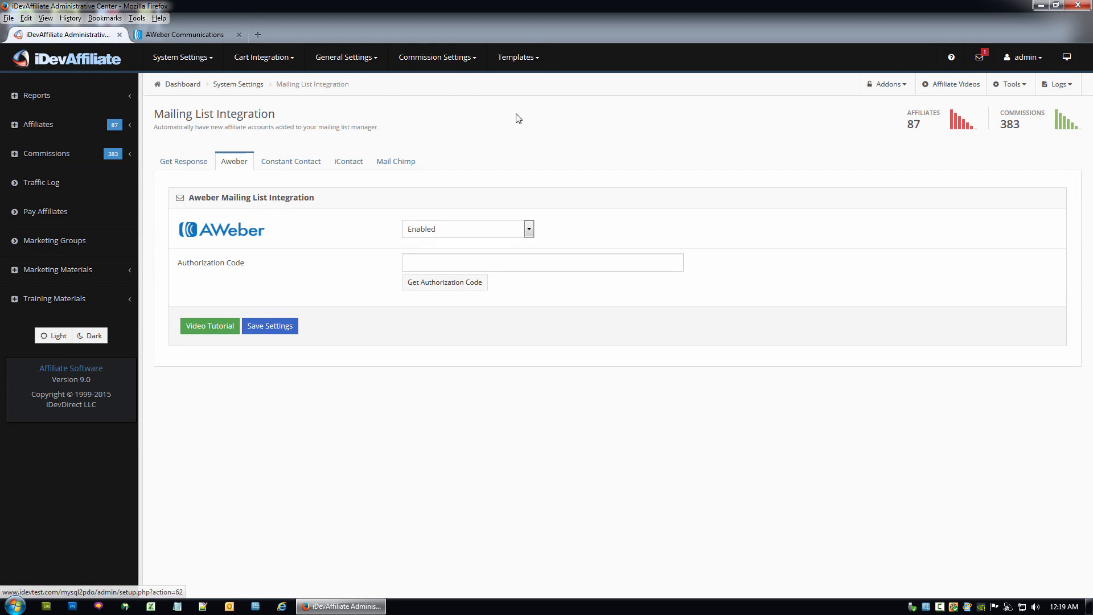
Enter the AWeber authorization code into the Authorization Code field and save the settings.
left_click(542, 261)
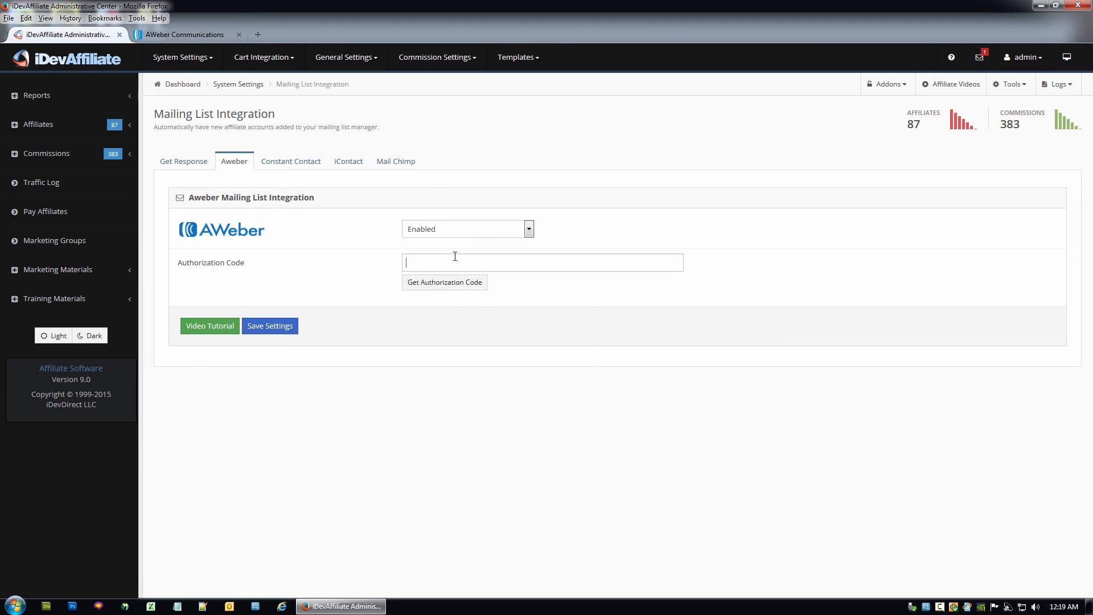
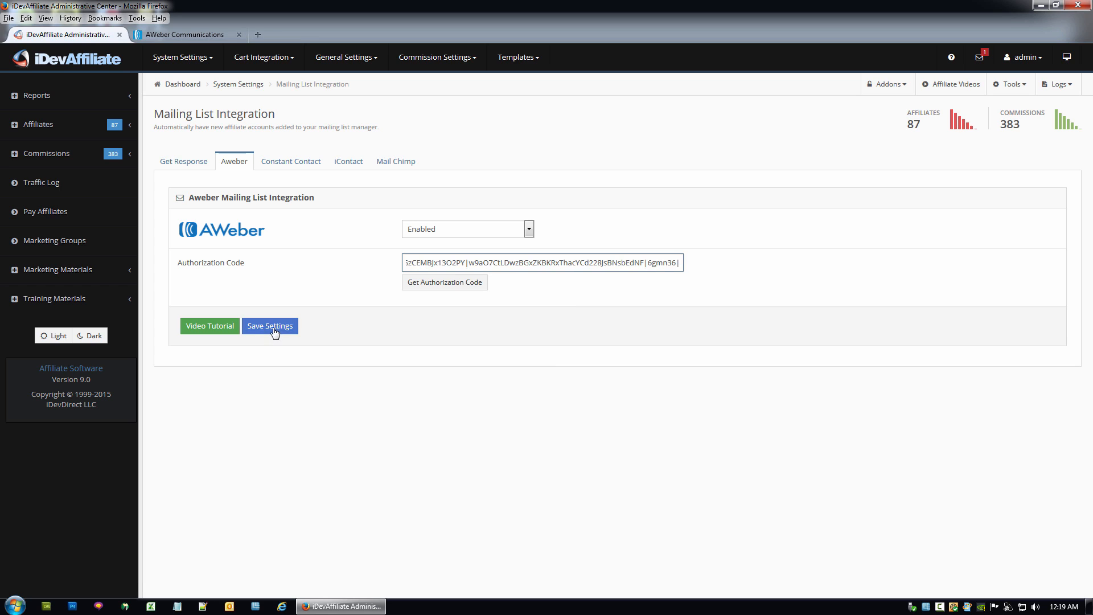
left_click(270, 325)
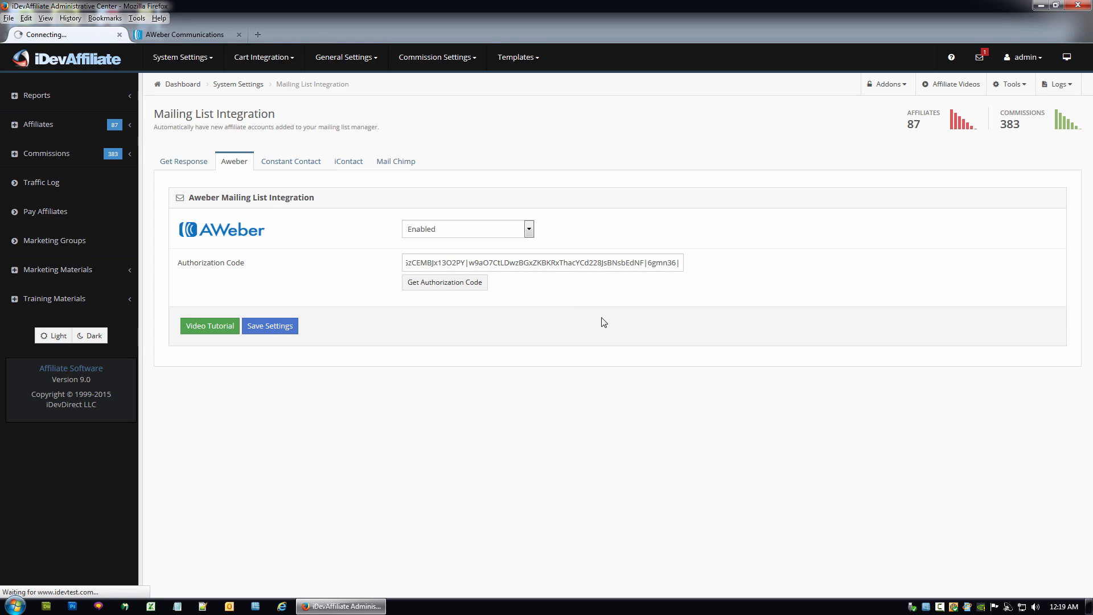
Save again with test list, Test List 2 and Another List checked.
left_click(270, 326)
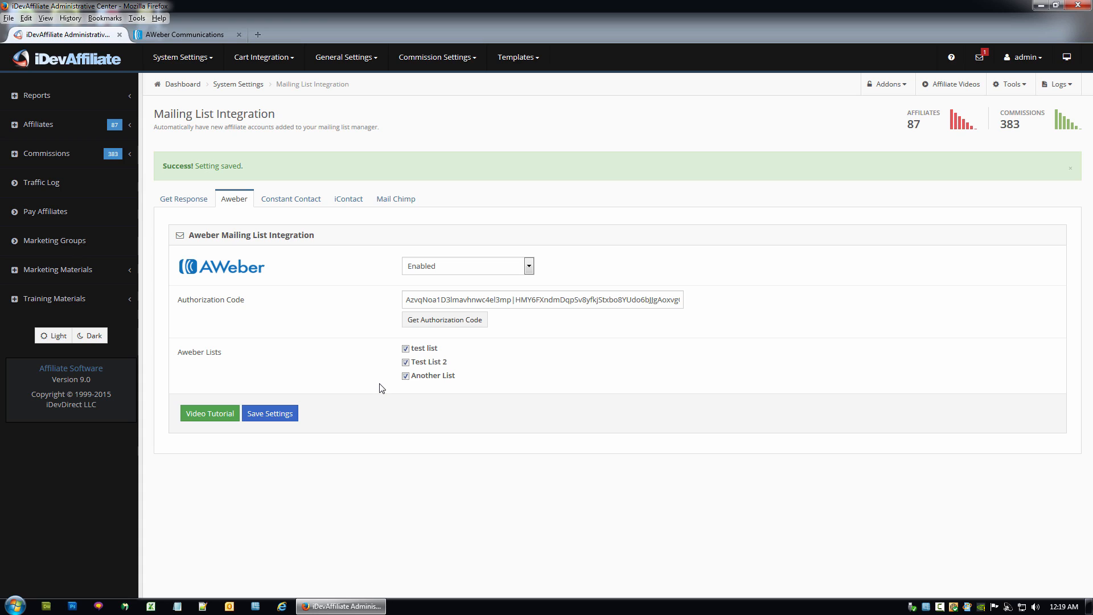
mouse_move(427, 328)
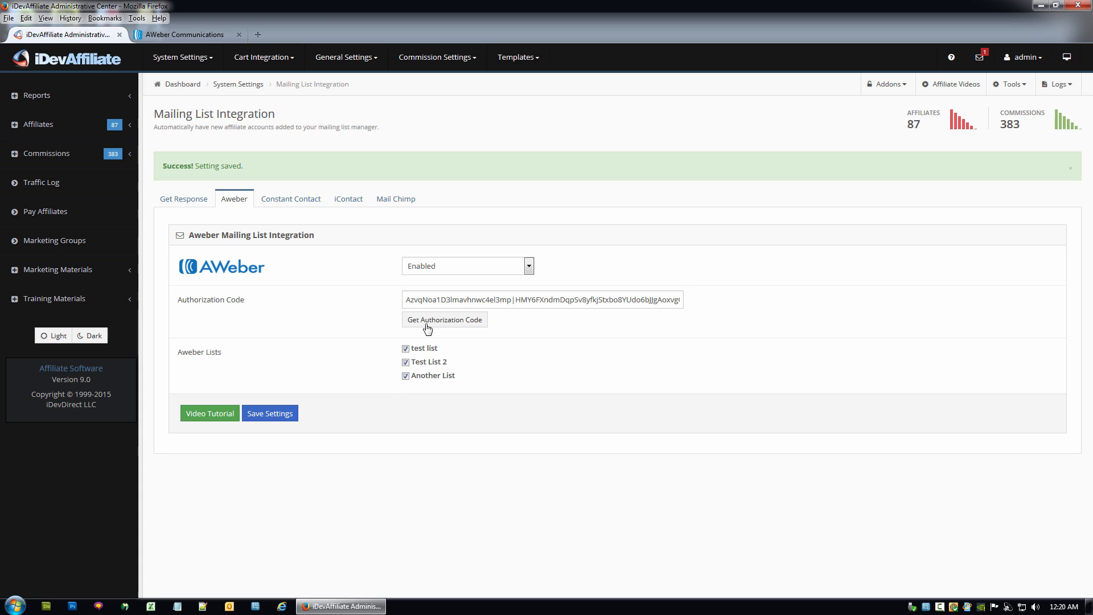
left_click(269, 412)
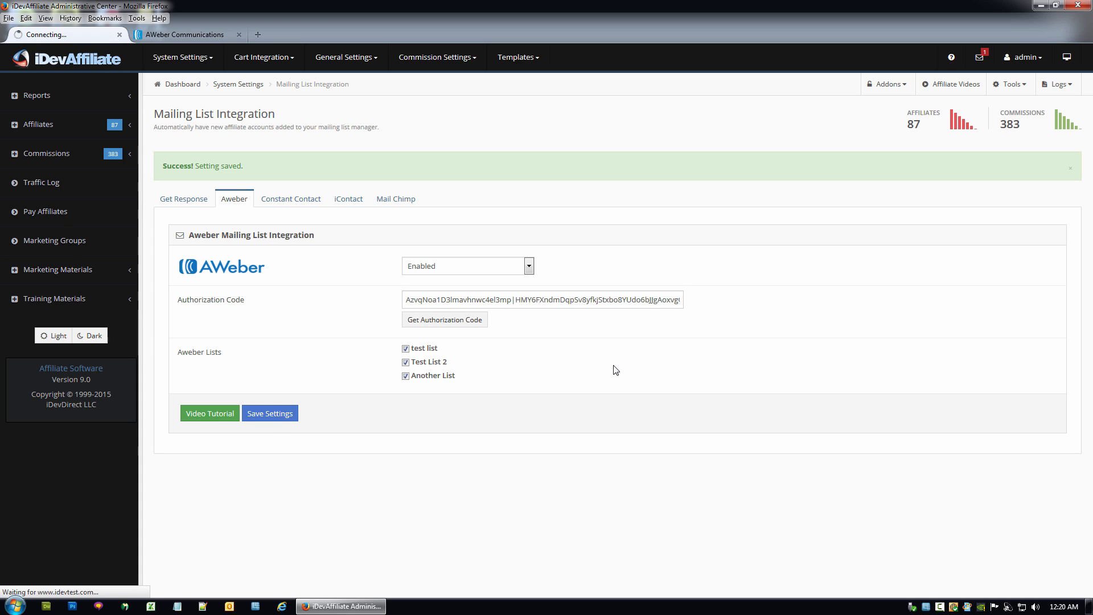